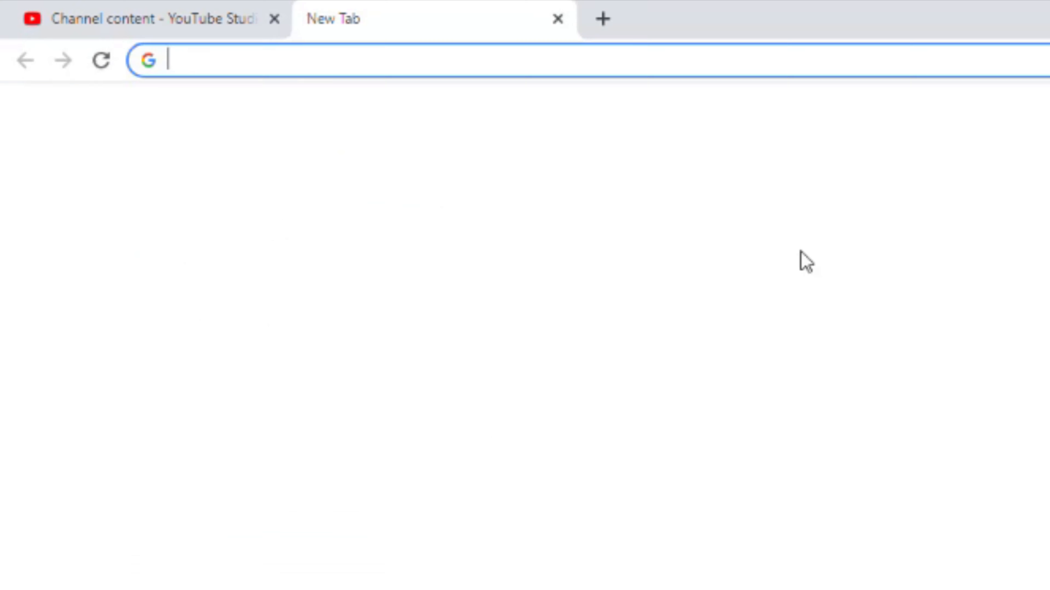
Search Google for compelling watercolor backgrounds and open the wikiHow watercolor landscapes article.
{"action": "type", "text": "how to paint compelling watercolor backgrounds that wi"}
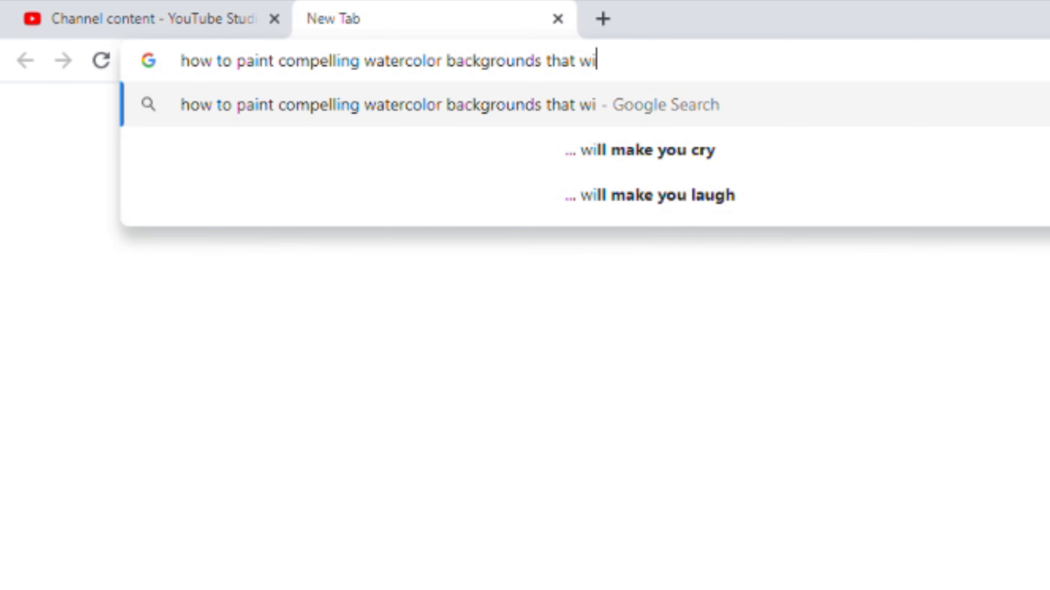
{"action": "type", "text": "ll make the audience swell with emo"}
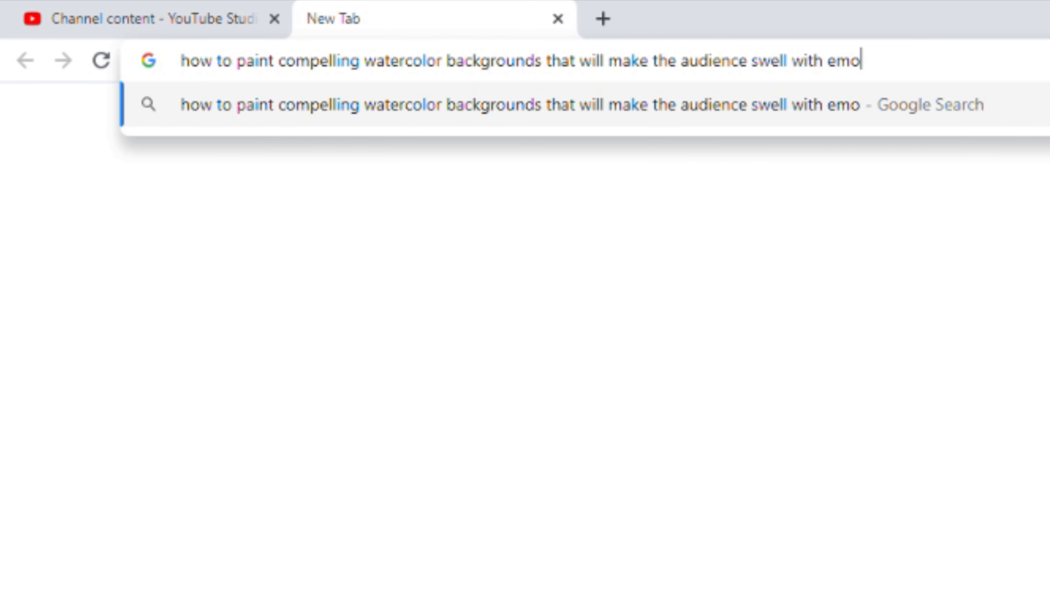
{"action": "key", "text": "Return"}
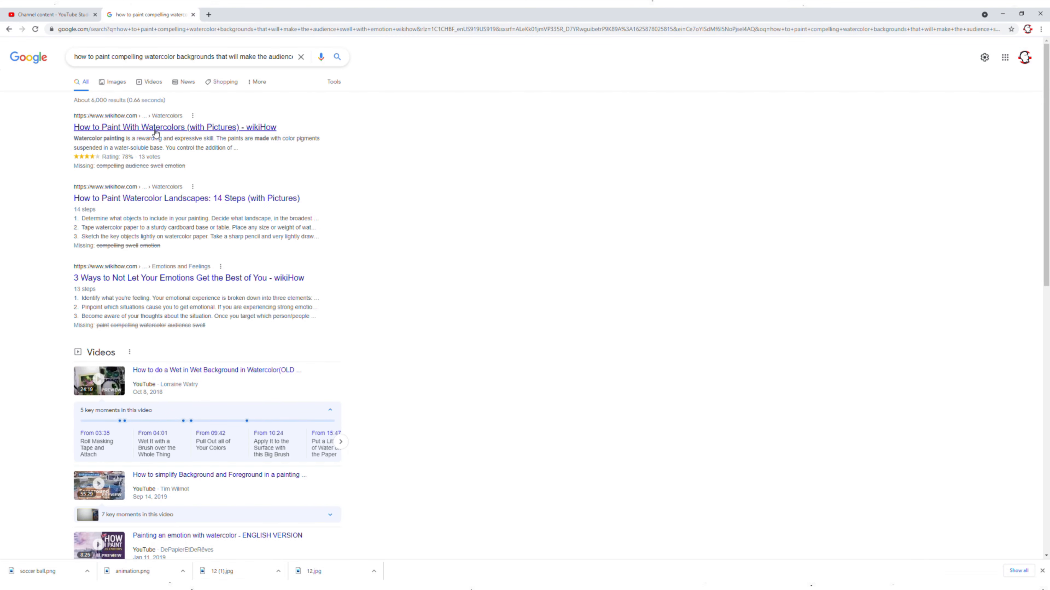
{"action": "left_click", "coordinate": [171, 128]}
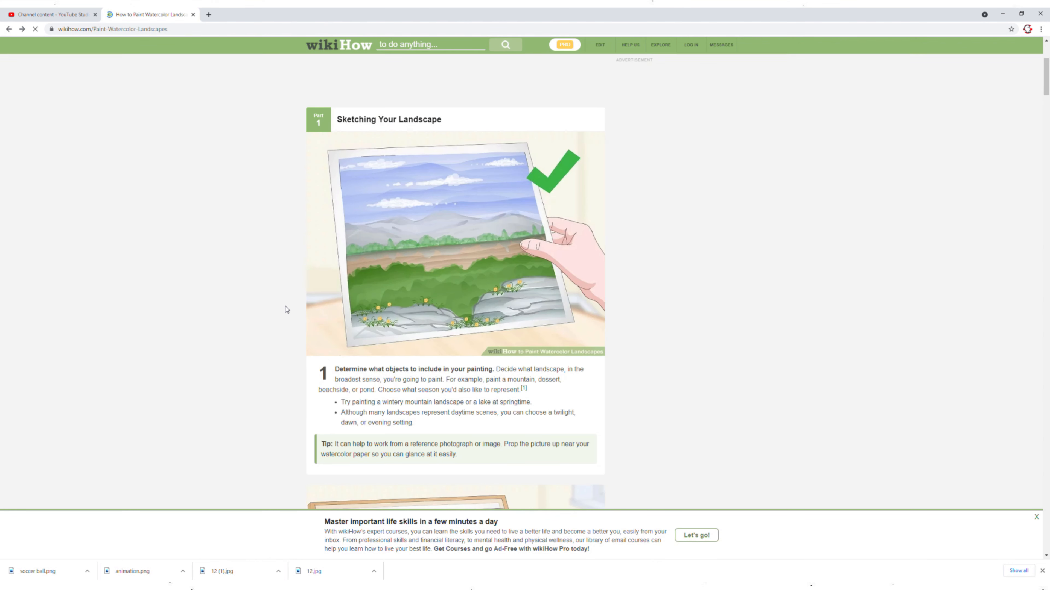
Search 'how to easily make' to reach Canva's free wallpaper maker page.
{"action": "scroll", "scroll_direction": "down", "scroll_amount": 3}
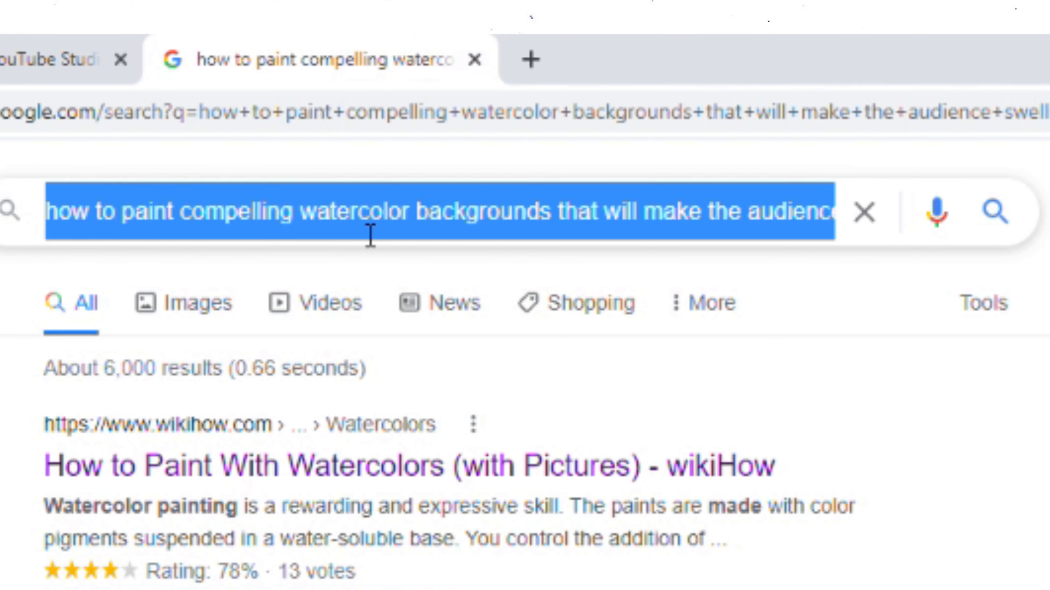
{"action": "type", "text": "how to easily make"}
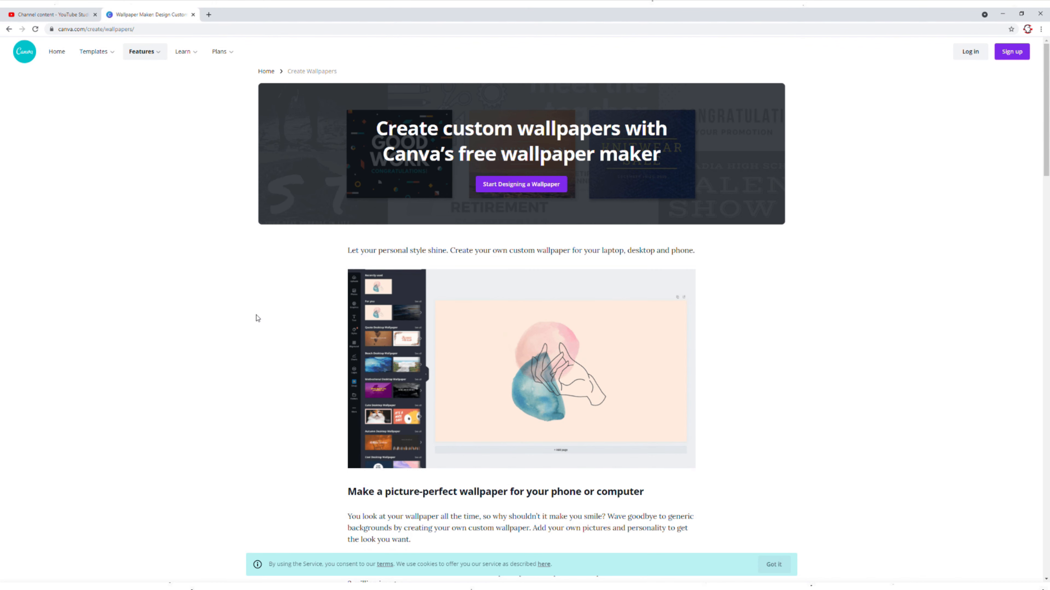
Start a new blank desktop wallpaper design from the Canva wallpaper maker page.
{"action": "scroll", "scroll_direction": "down", "scroll_amount": 3}
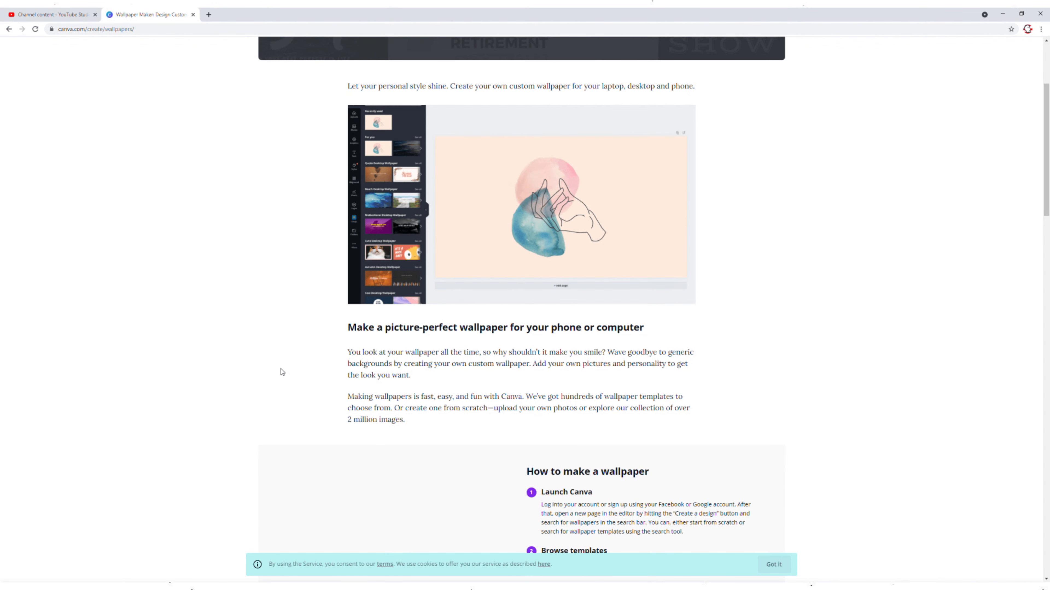
{"action": "scroll", "scroll_direction": "down", "scroll_amount": 3}
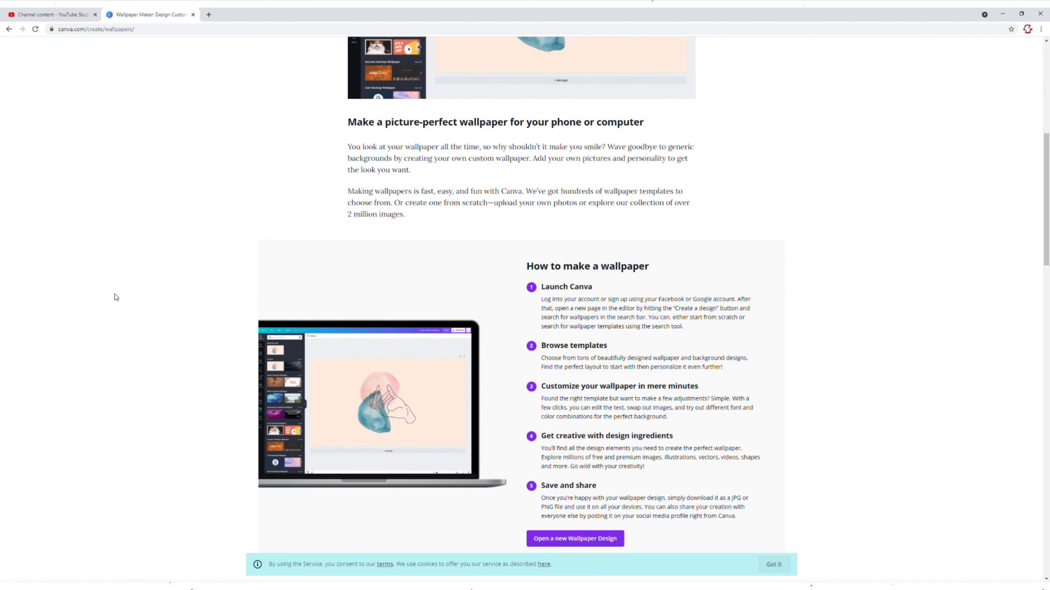
{"action": "scroll", "scroll_direction": "down", "scroll_amount": 3}
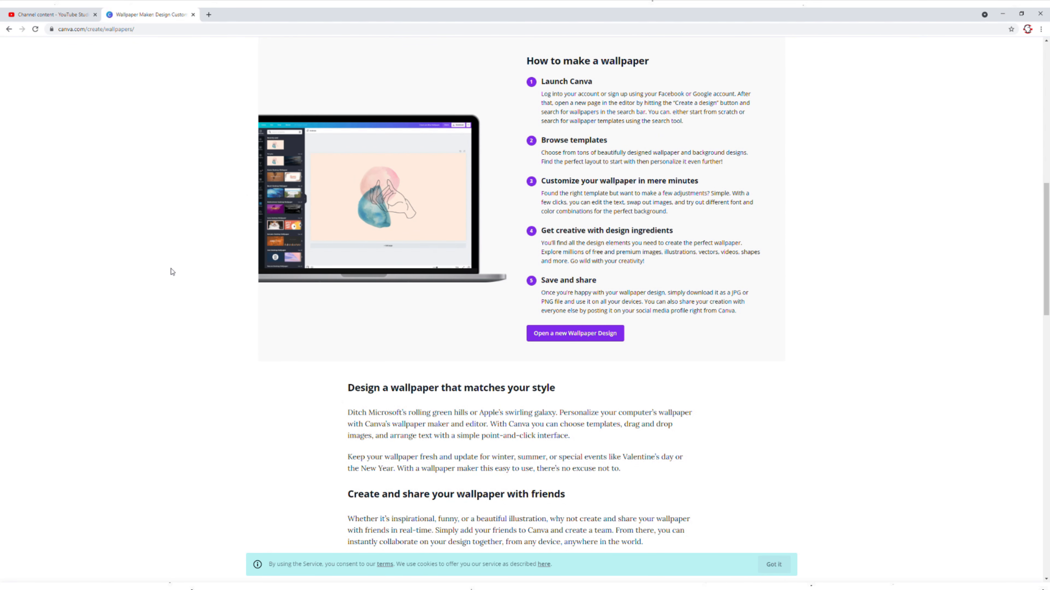
{"action": "mouse_move", "coordinate": [250, 339]}
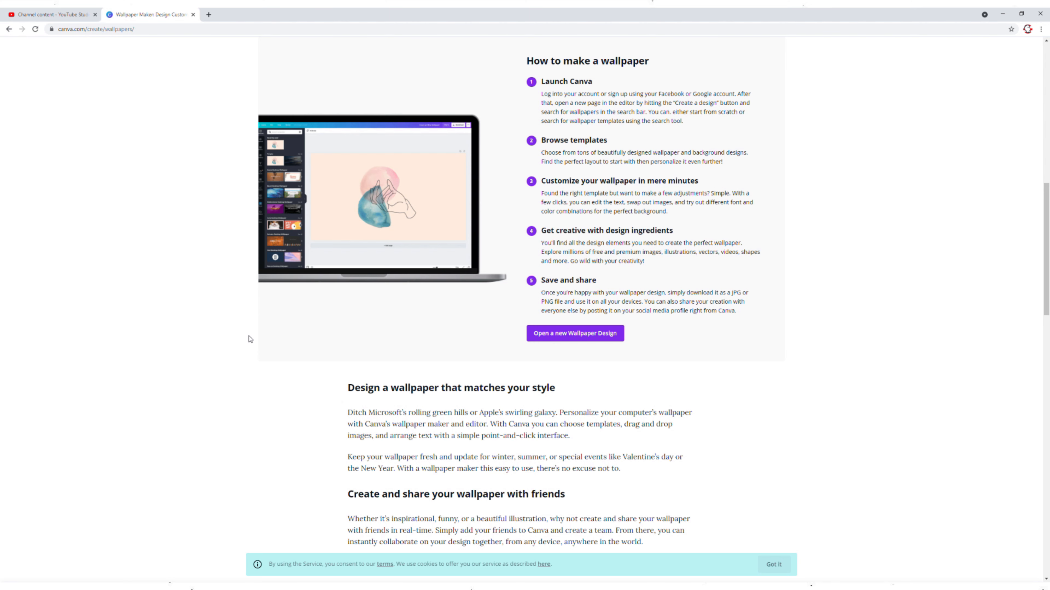
{"action": "scroll", "scroll_direction": "down", "scroll_amount": 3}
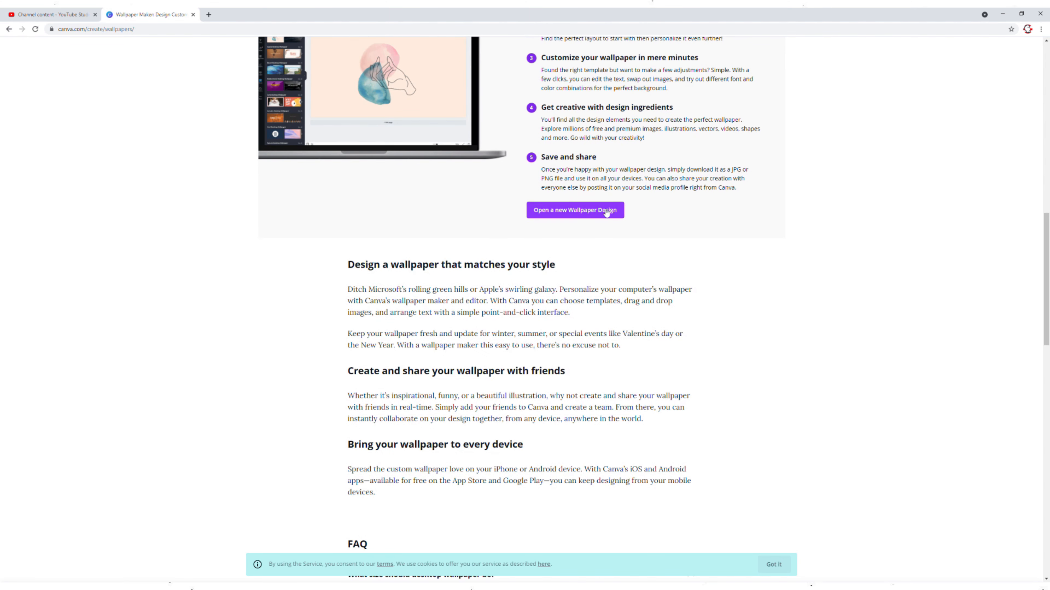
{"action": "left_click", "coordinate": [575, 210]}
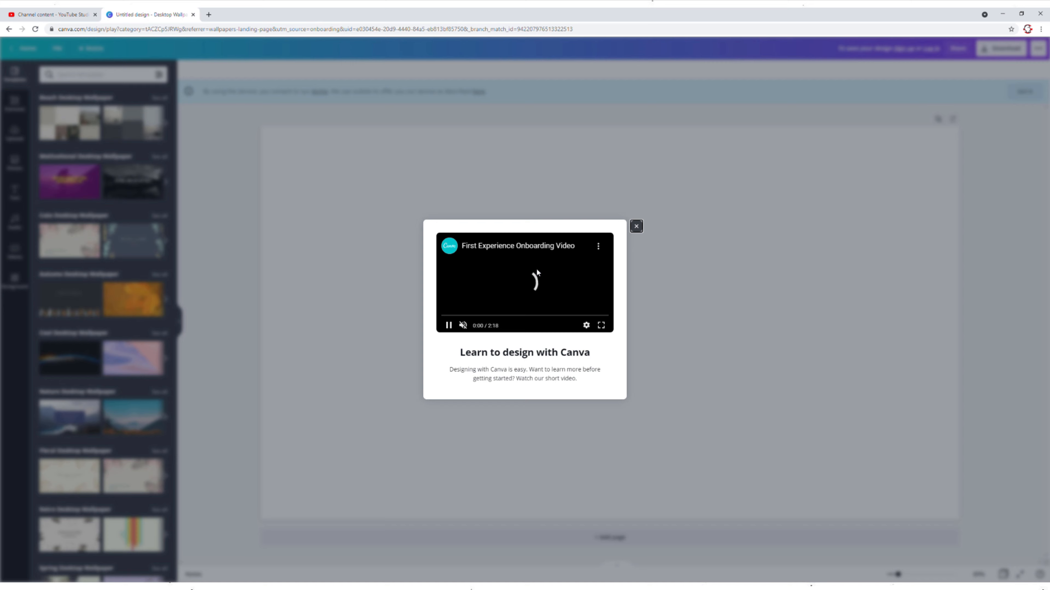
Dismiss the learn-to-design video and clear the beach search to show all template categories.
{"action": "left_click", "coordinate": [635, 226]}
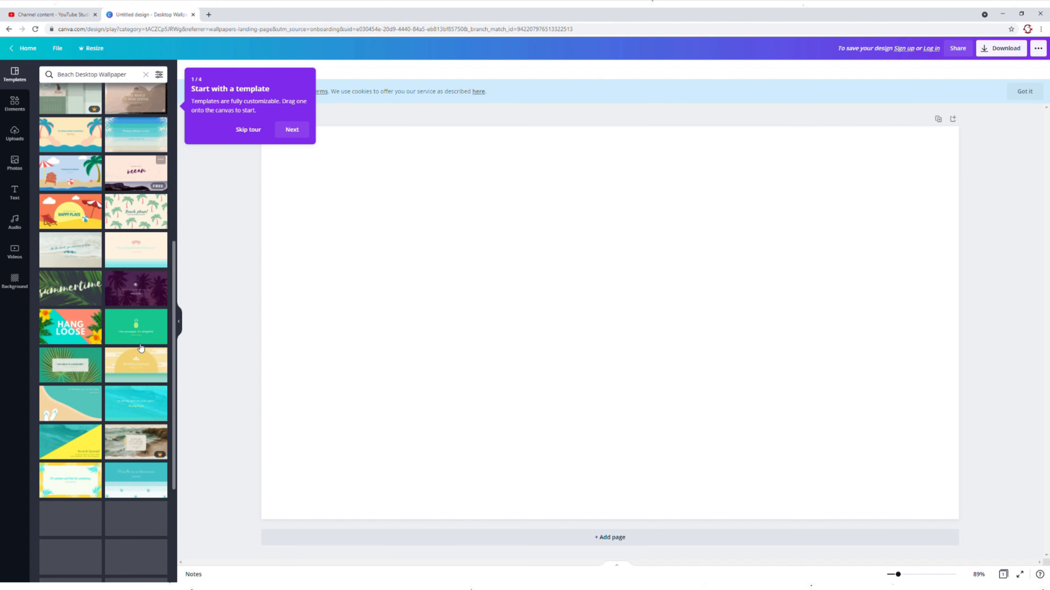
{"action": "scroll", "scroll_direction": "up", "scroll_amount": 3}
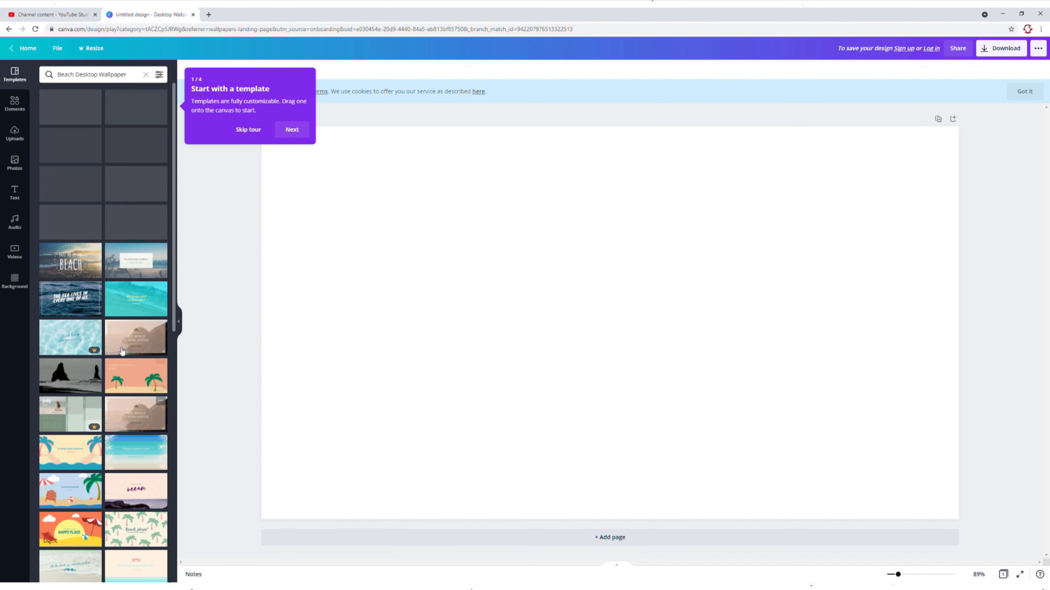
{"action": "left_click", "coordinate": [146, 74]}
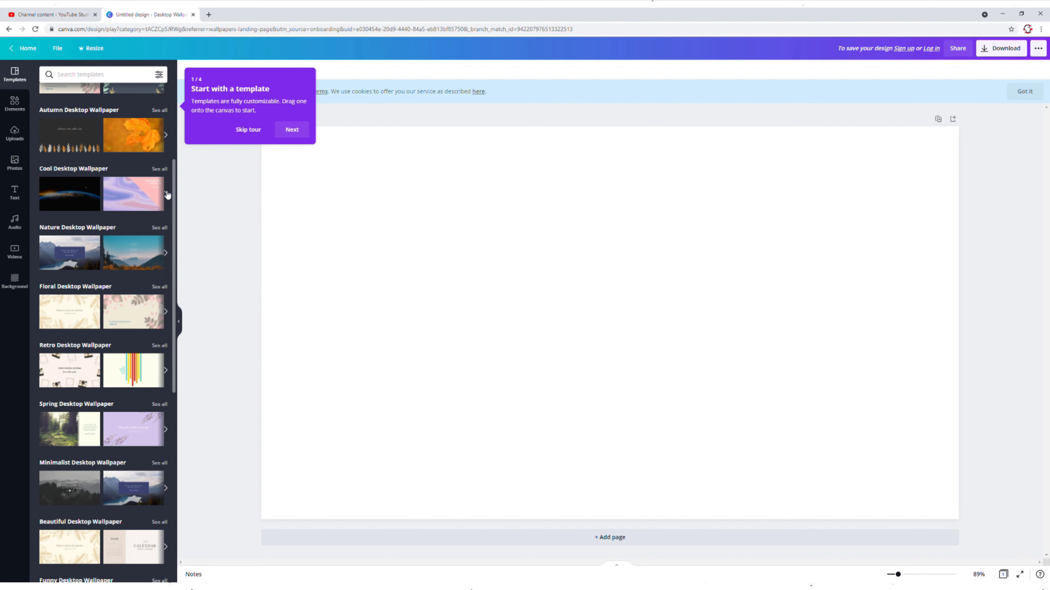
Apply the orange traffic-light quote template from Creative Desktop Wallpapers to the design.
{"action": "scroll", "scroll_direction": "down", "scroll_amount": 3}
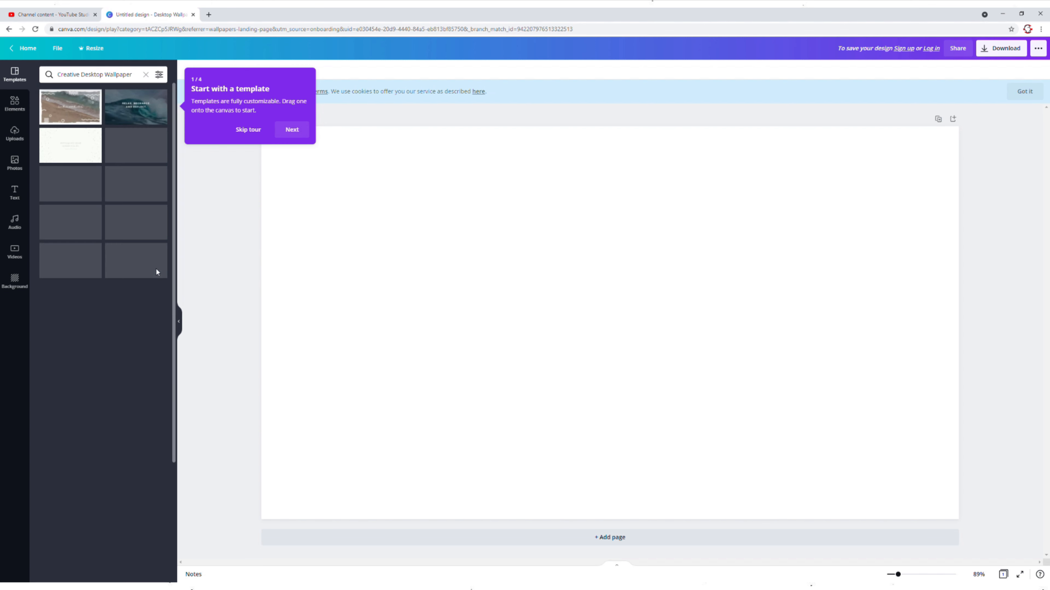
{"action": "scroll", "scroll_direction": "down", "scroll_amount": 3}
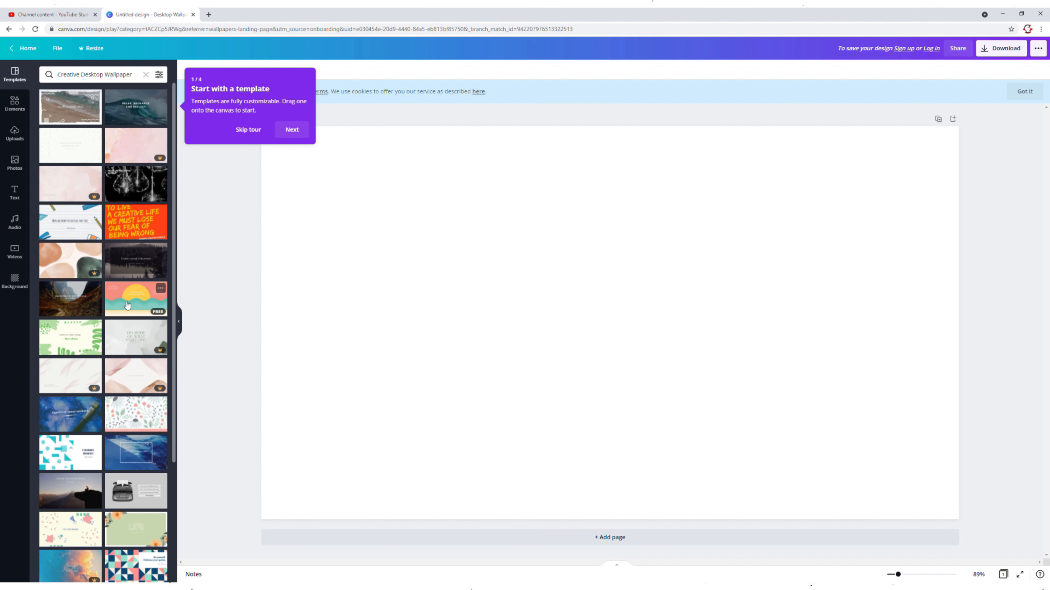
{"action": "mouse_move", "coordinate": [131, 222]}
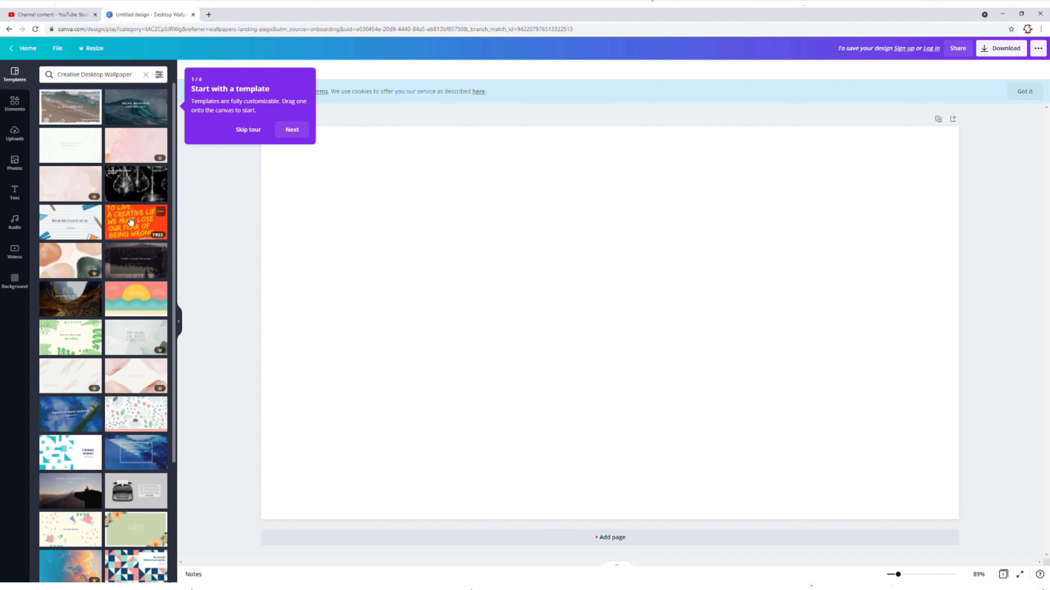
{"action": "scroll", "scroll_direction": "down", "scroll_amount": 3}
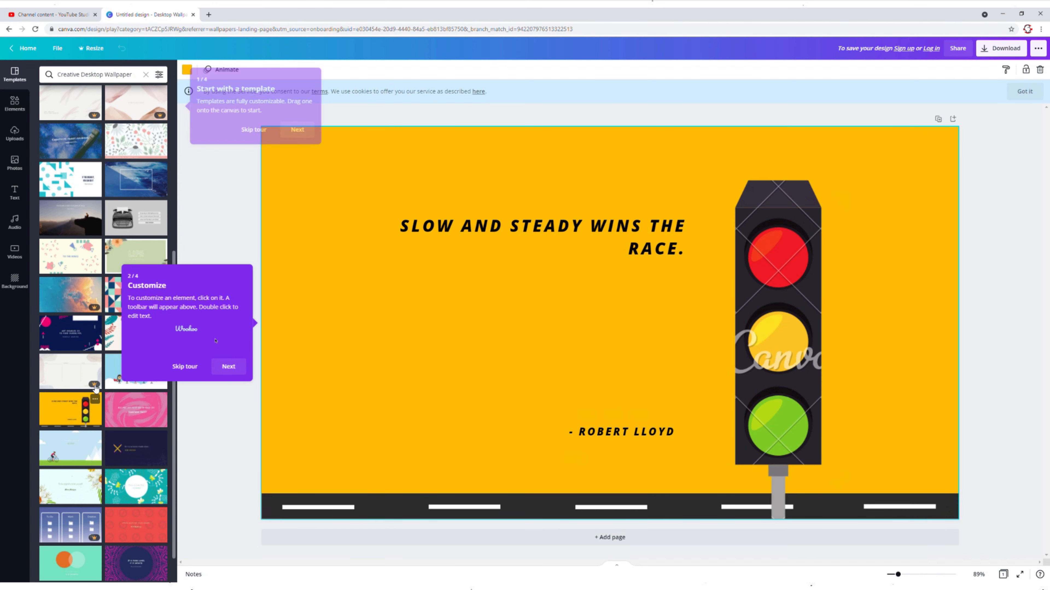
{"action": "left_click", "coordinate": [298, 129]}
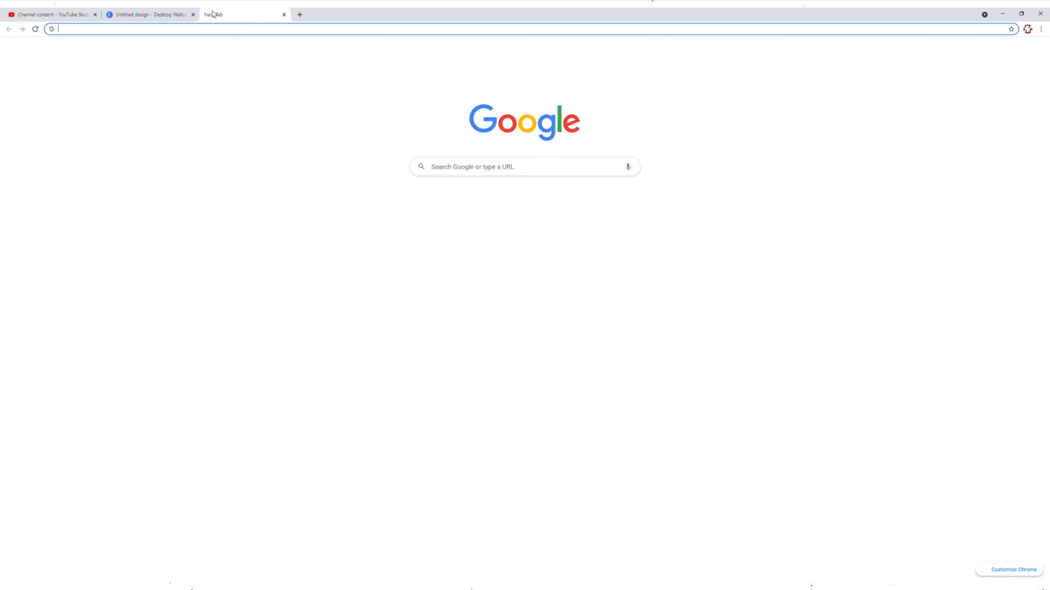
Search Google for obscure skiing quotes and open the 44 Skiing Quotes article.
{"action": "type", "text": "obscure quotes about skiiing"}
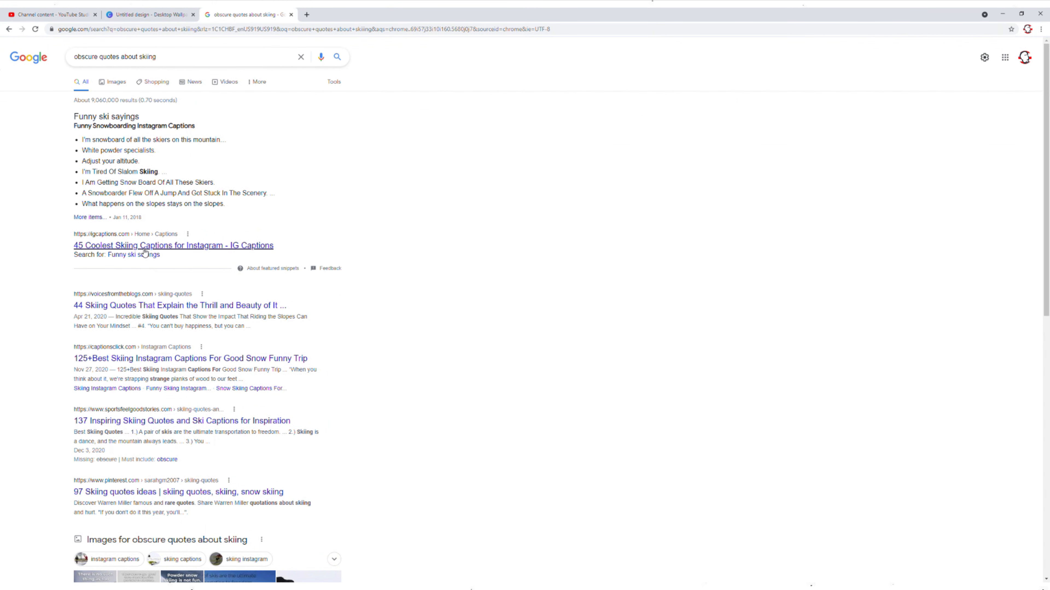
{"action": "mouse_move", "coordinate": [154, 311]}
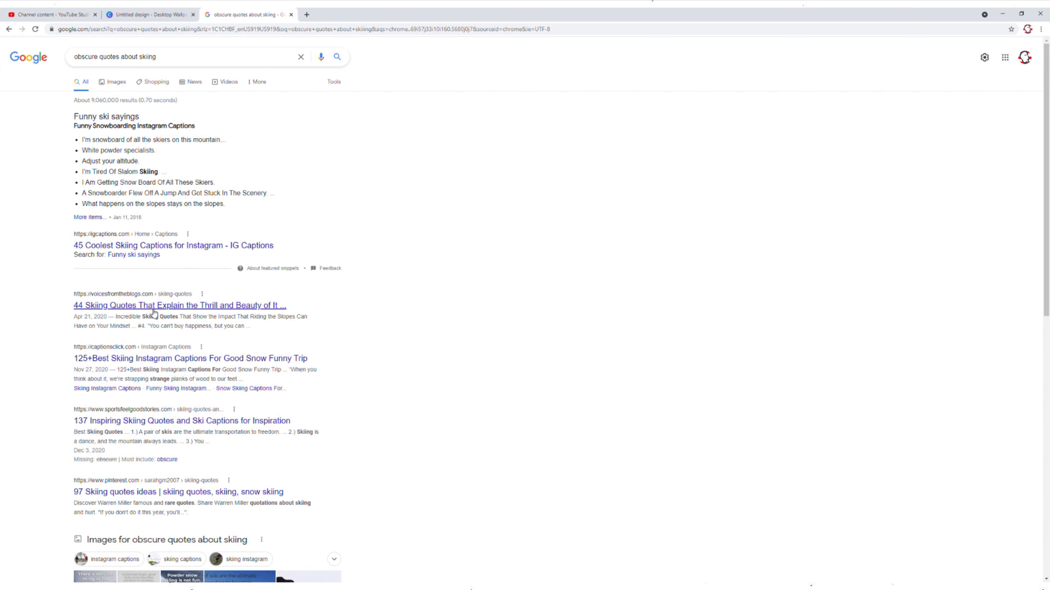
{"action": "left_click", "coordinate": [179, 305]}
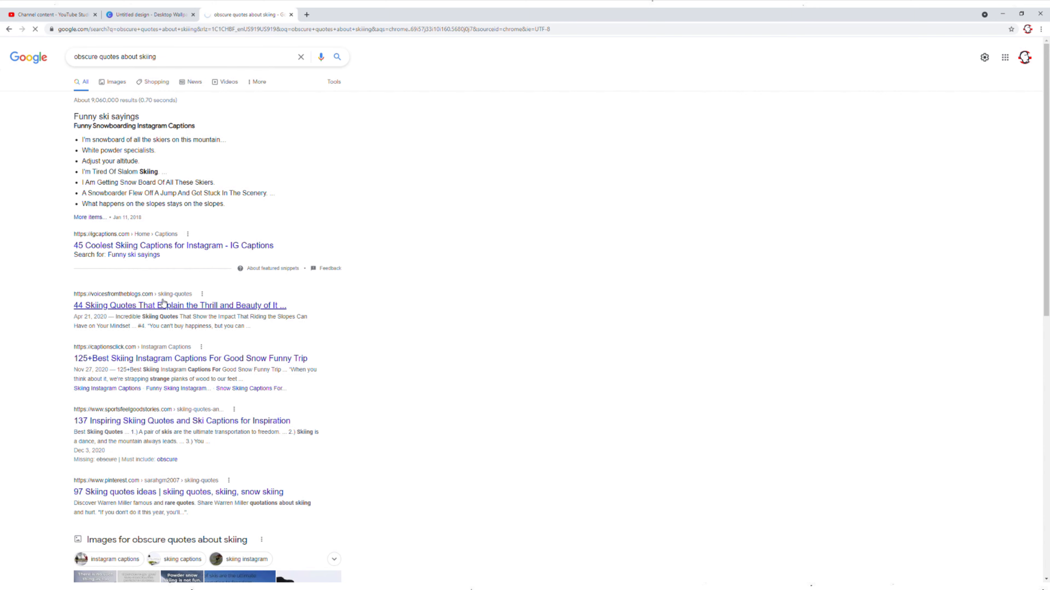
{"action": "left_click", "coordinate": [179, 305]}
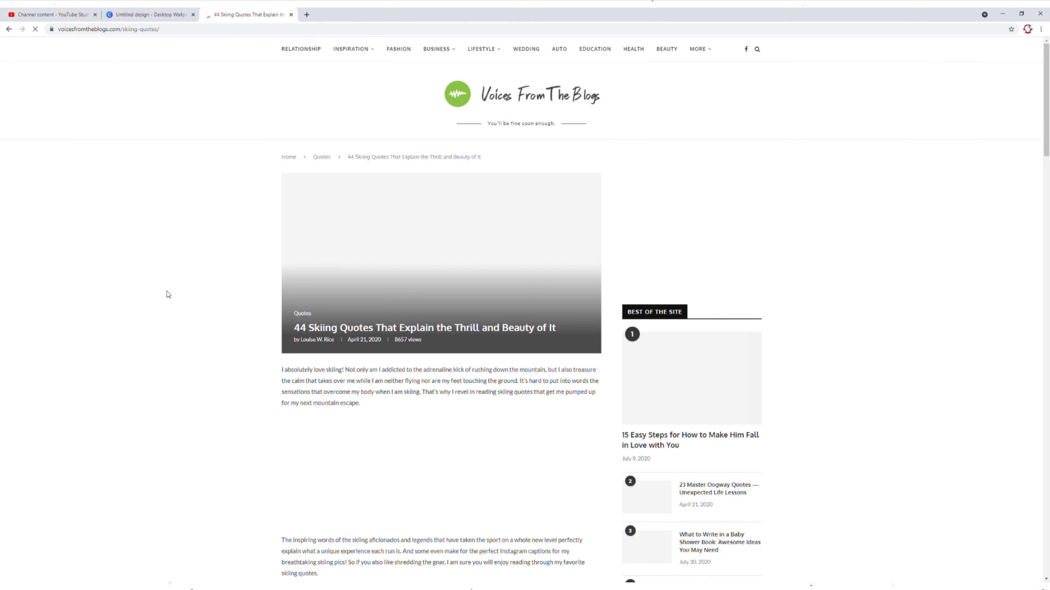
Place the ski-pass quote credited to -ANONYMOUS on the wallpaper and download the finished design.
{"action": "scroll", "scroll_direction": "down", "scroll_amount": 3}
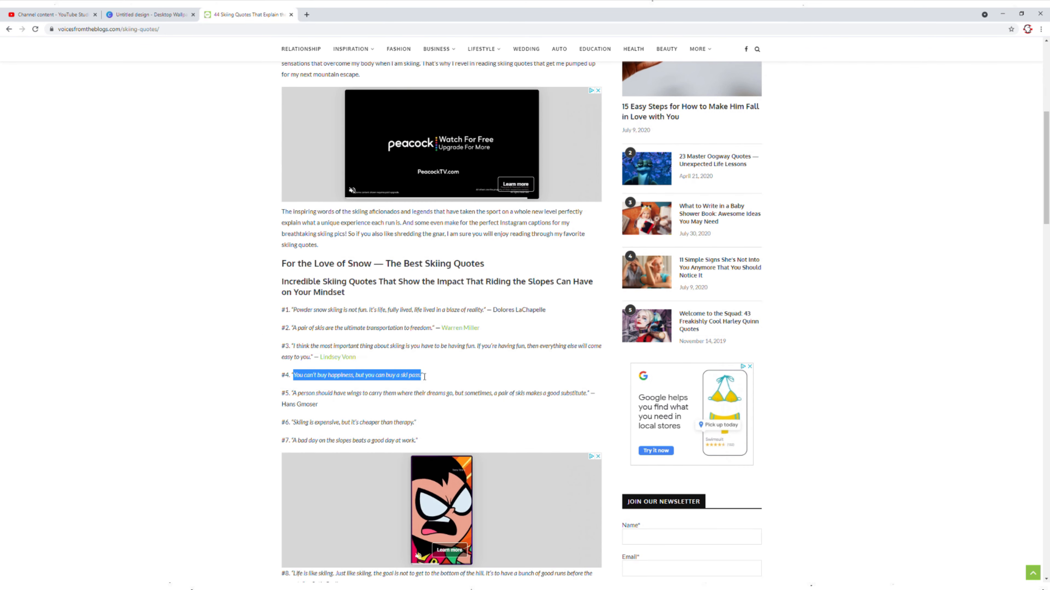
{"action": "left_click", "coordinate": [151, 14]}
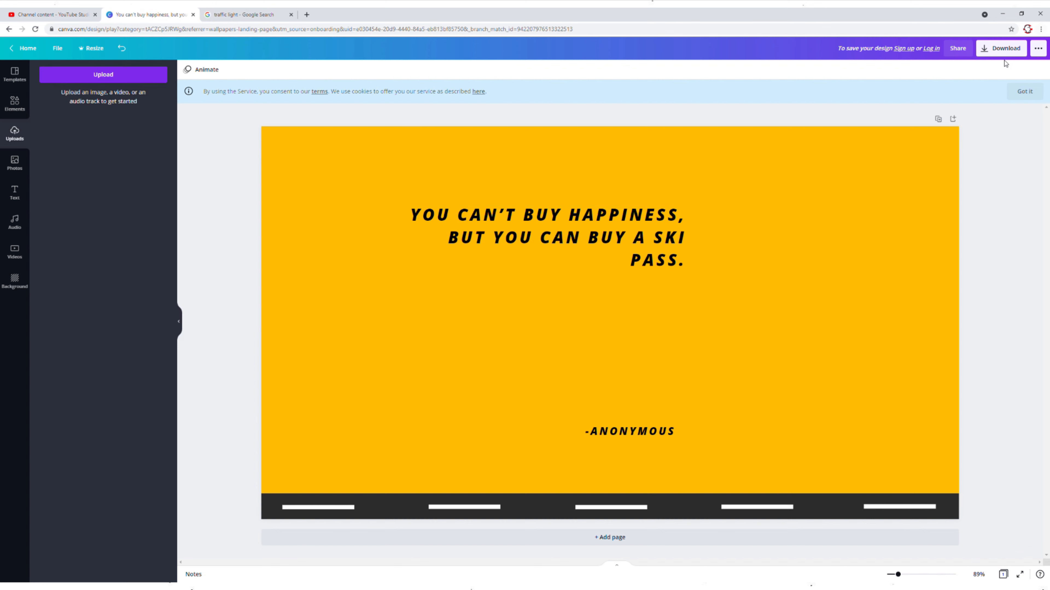
{"action": "left_click", "coordinate": [1000, 48]}
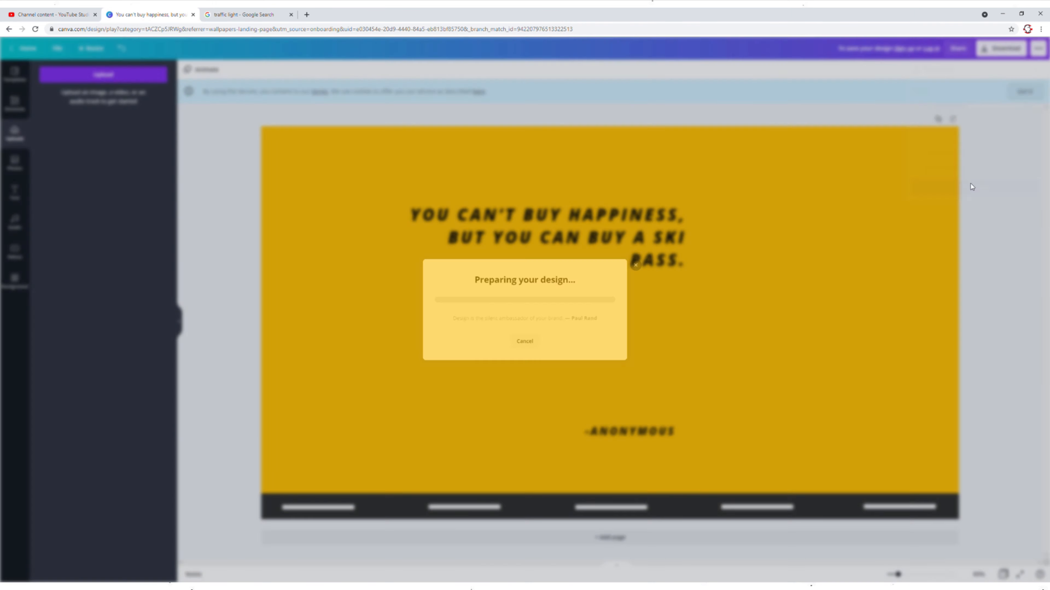